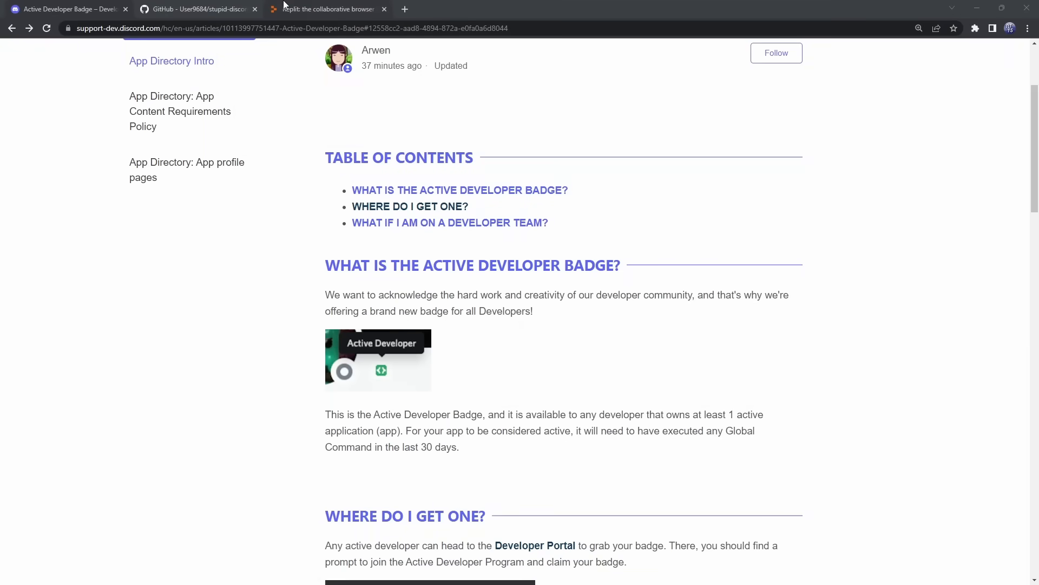
- Sign in to Replit with a Google account and start creating a new repl from the dashboard
left_click(196, 9)
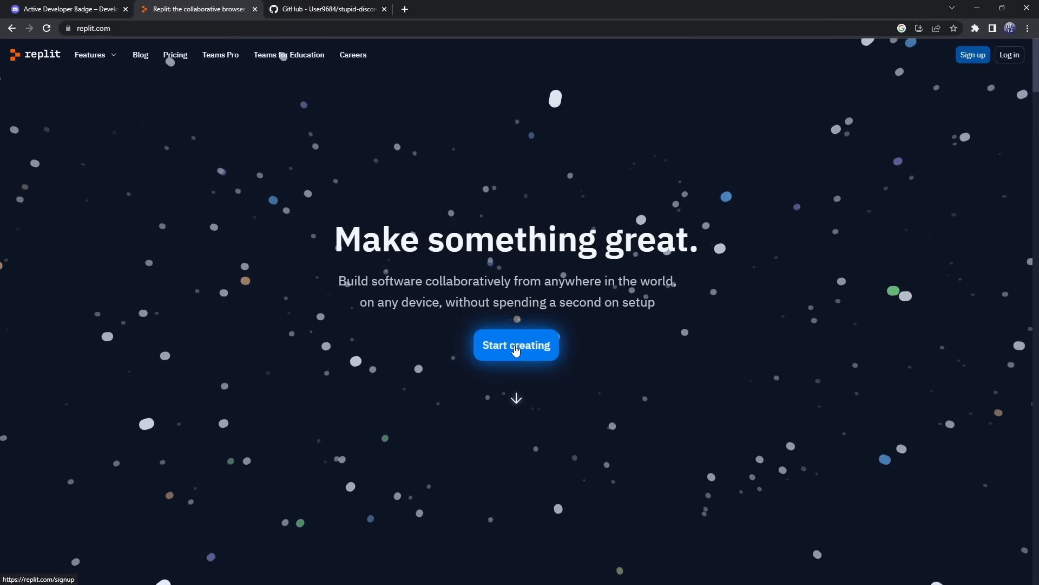
left_click(515, 345)
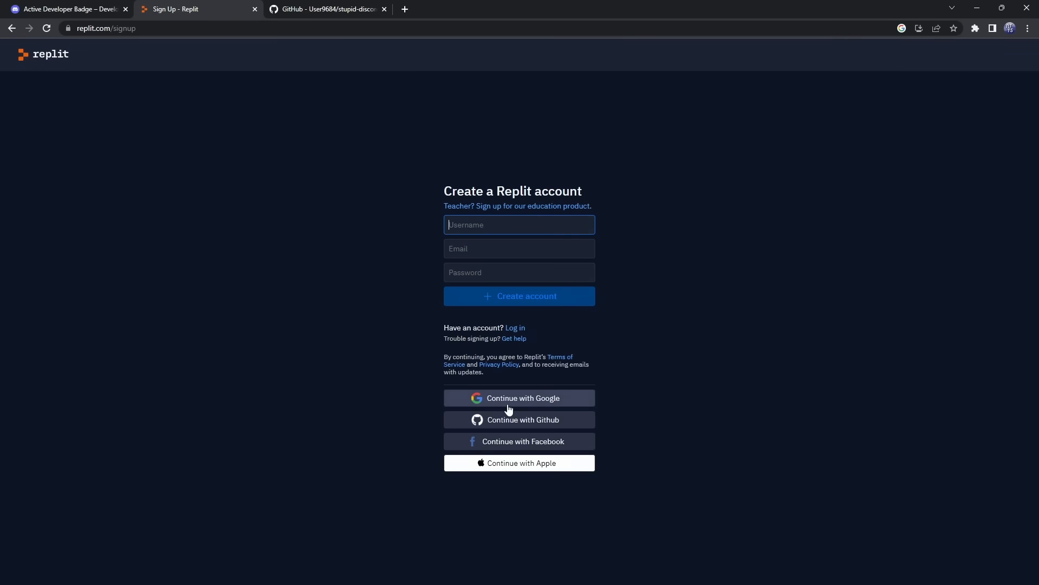
left_click(522, 398)
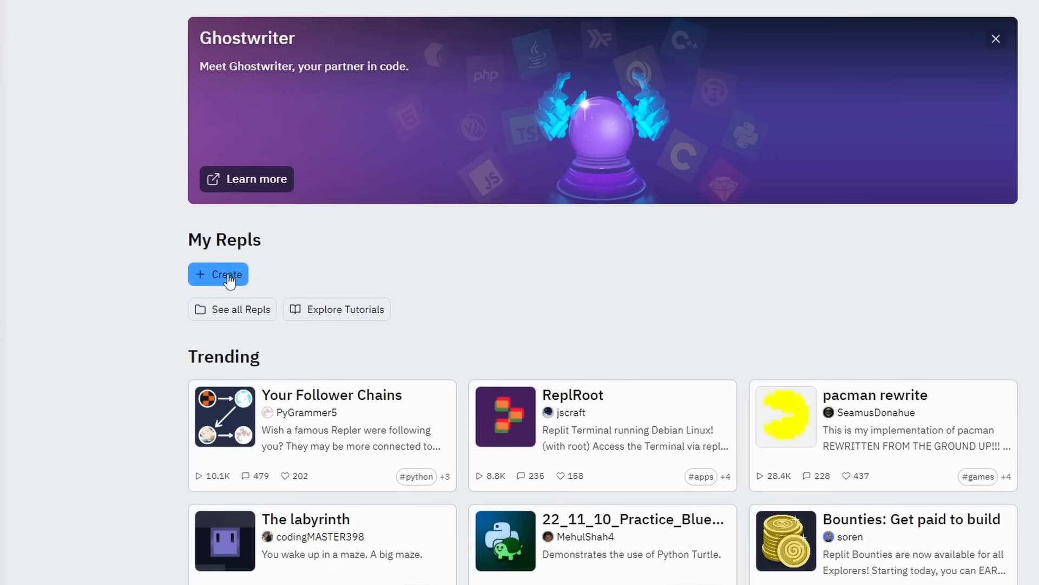
left_click(226, 274)
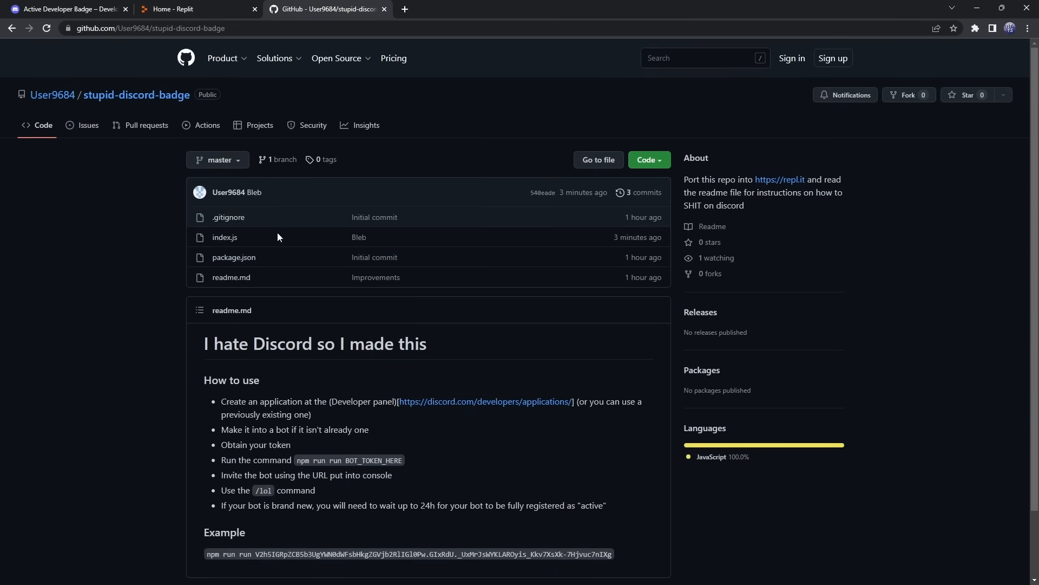
- Import the stupid-discord-badge GitHub URL into Replit and confirm it as a Node.js project
left_click(163, 28)
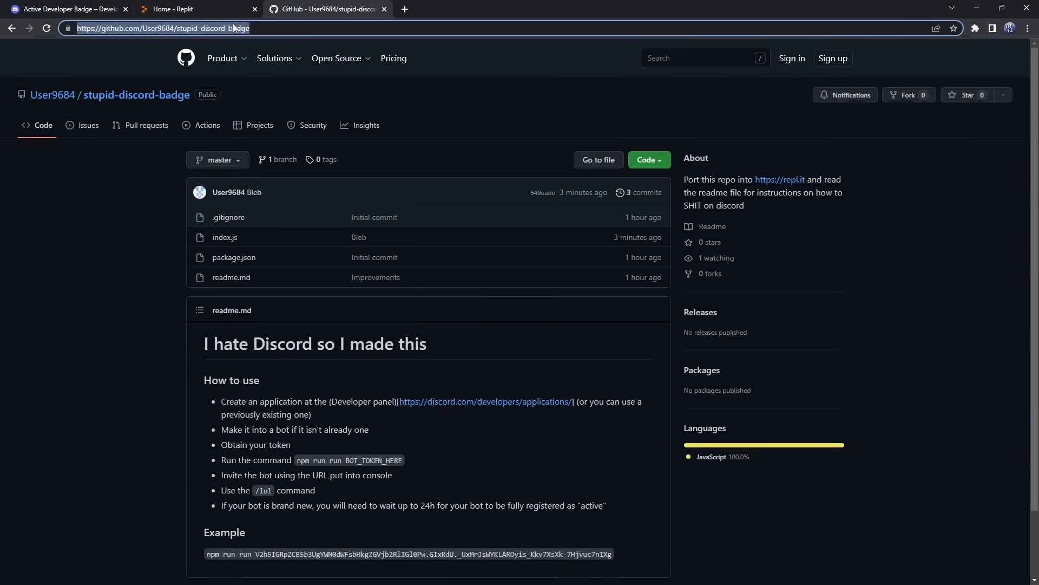
left_click(185, 9)
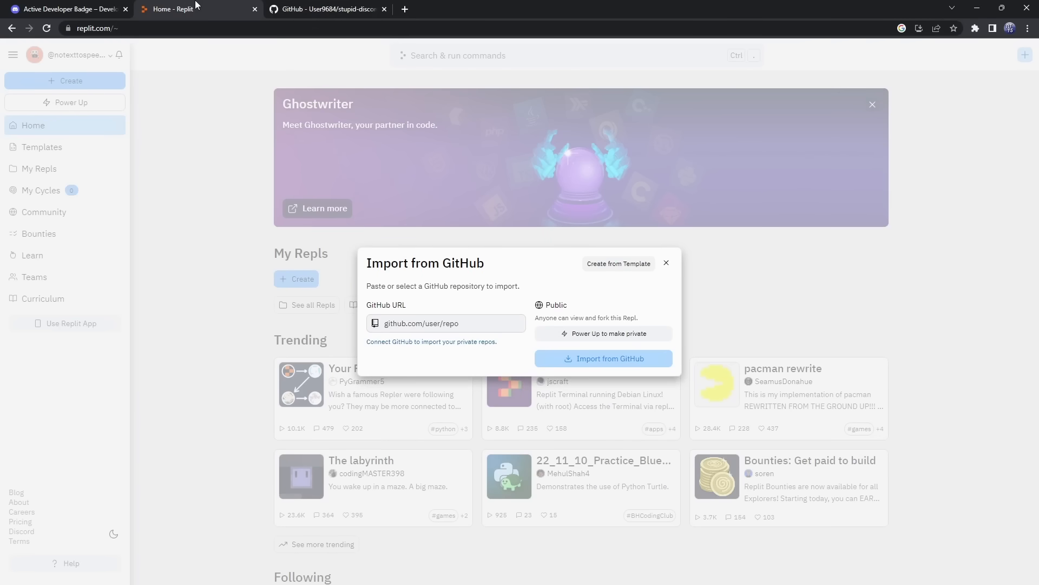
left_click(326, 9)
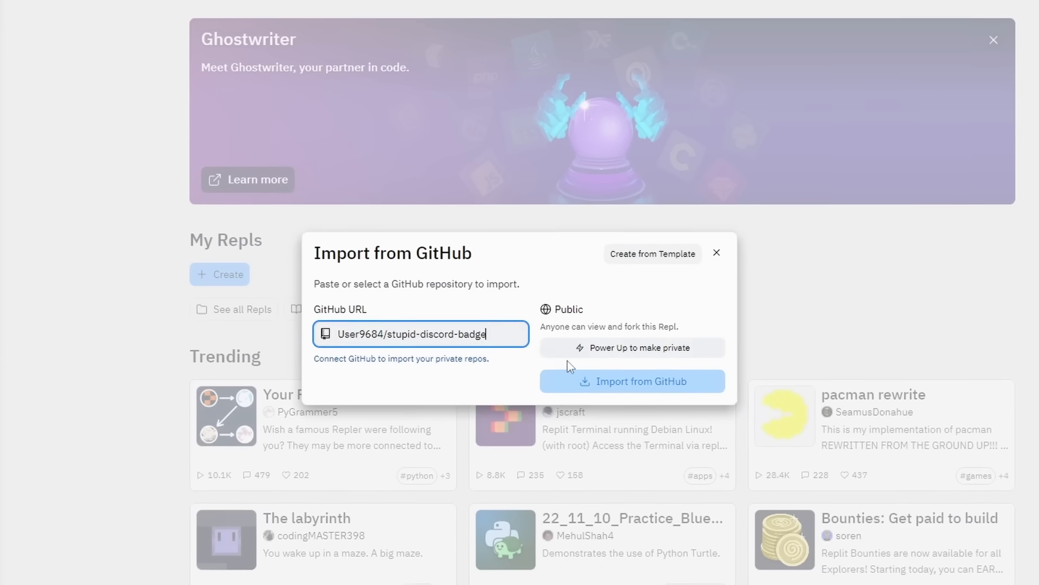
left_click(631, 381)
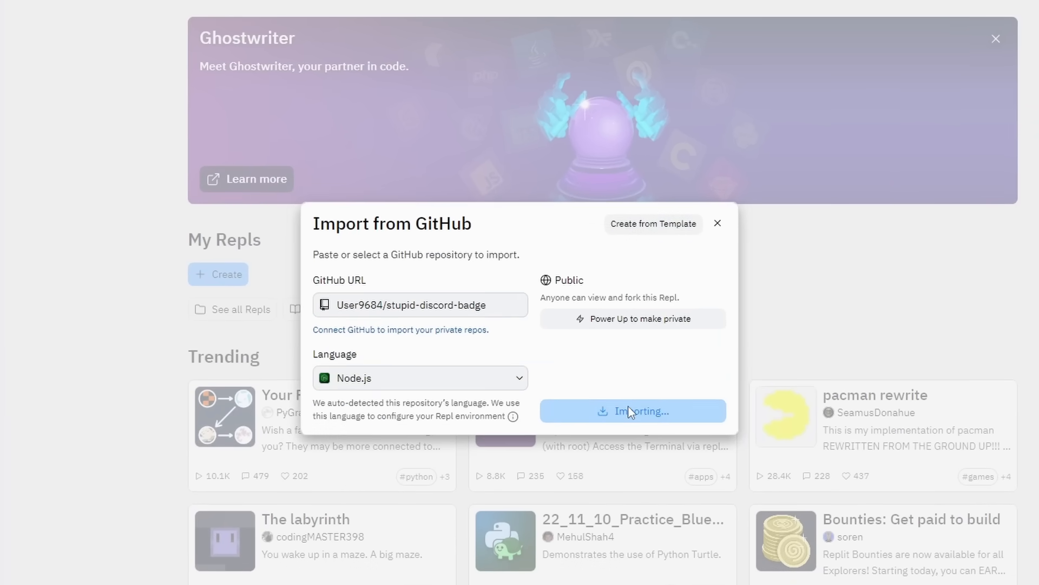
left_click(631, 412)
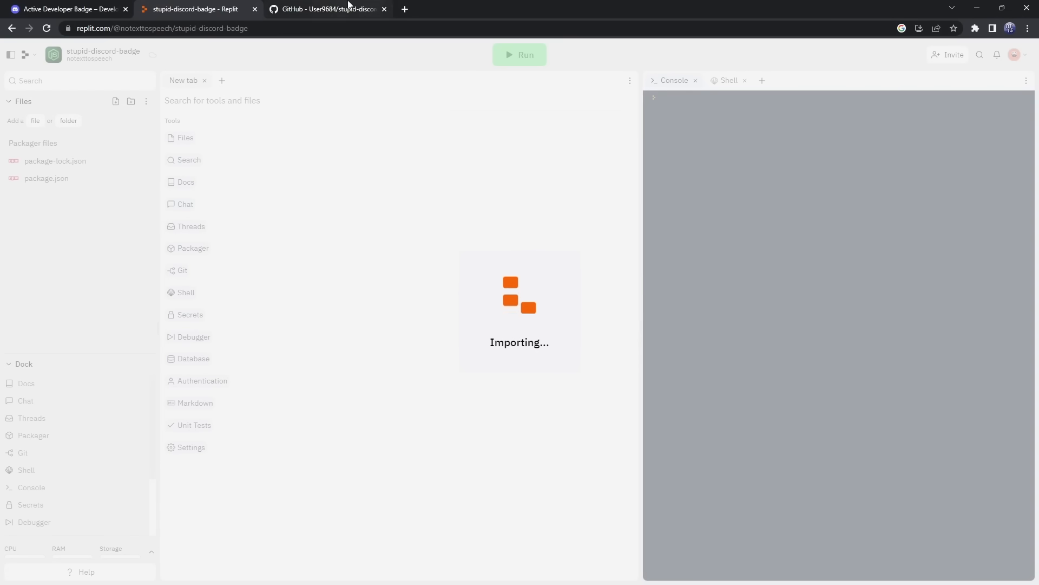
- From the readme's developer link, create a Discord application named Free Badge Bot LMFAO, agreeing to the terms
left_click(325, 9)
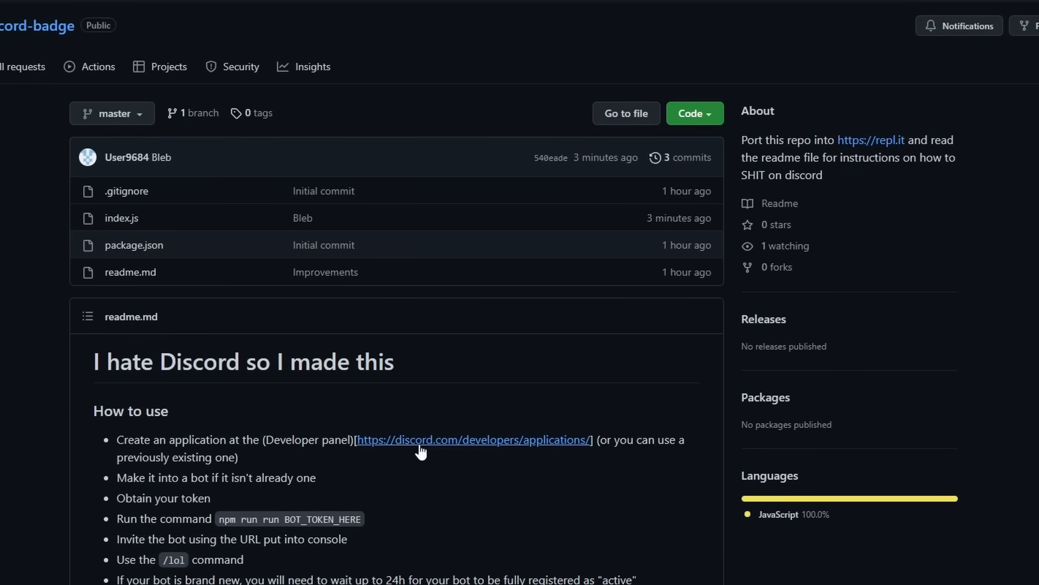
left_click(473, 440)
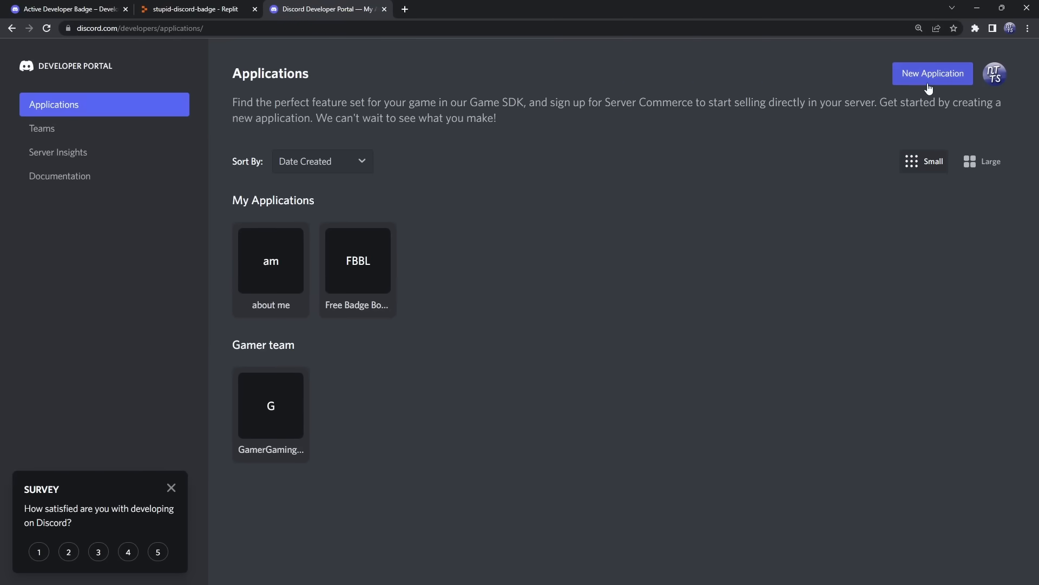
left_click(932, 73)
type("Free Badge Bot LMFAO")
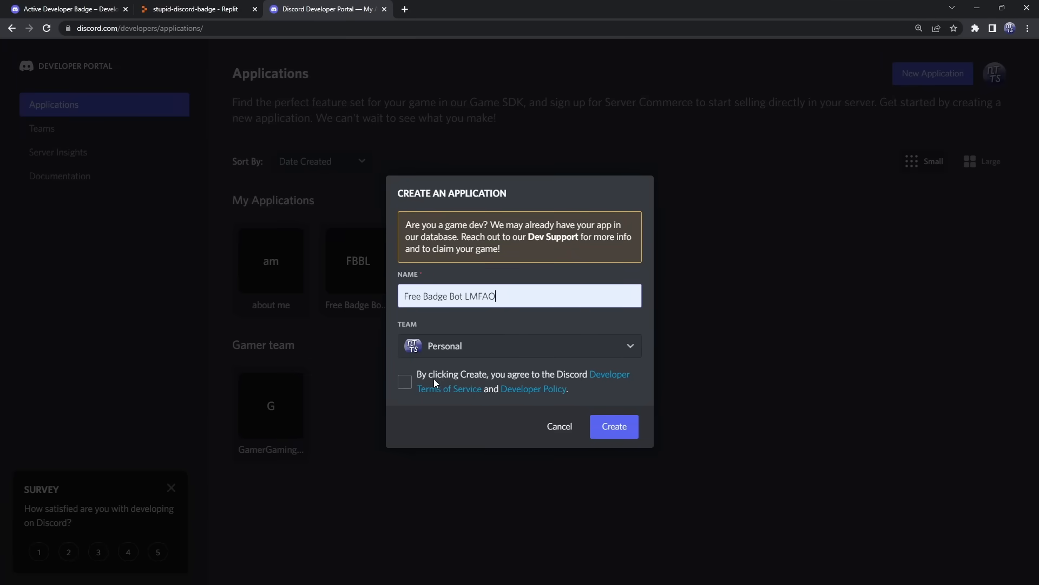
left_click(404, 382)
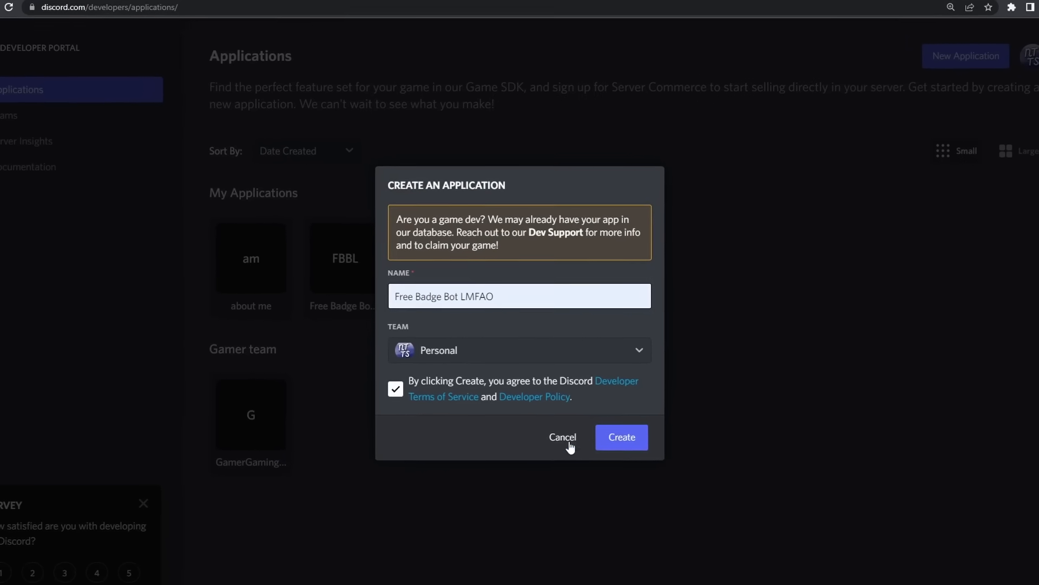
left_click(620, 436)
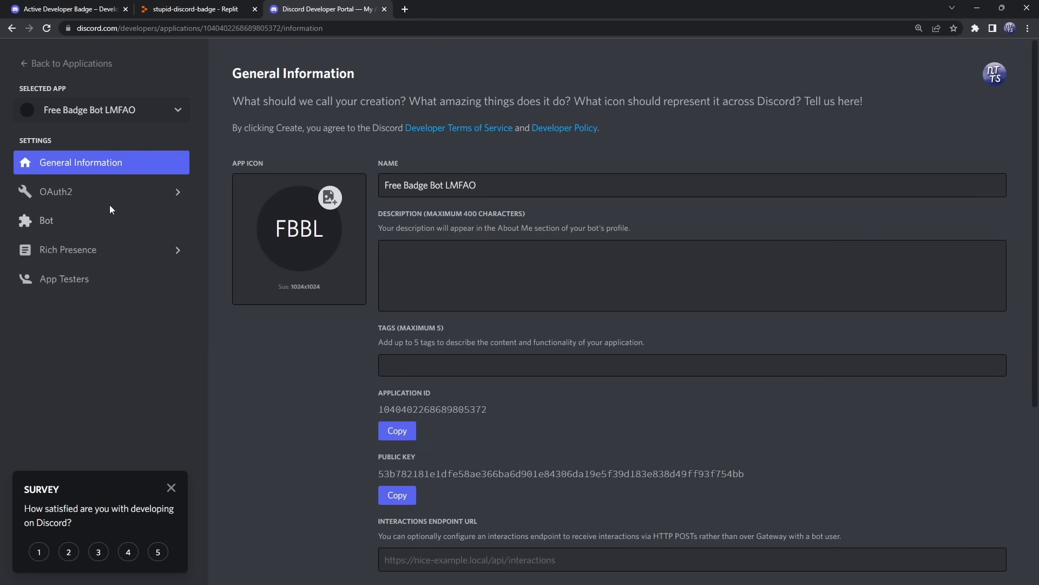
- Add a bot user to the application, reset its token with the 2FA code, and copy the new token
left_click(59, 220)
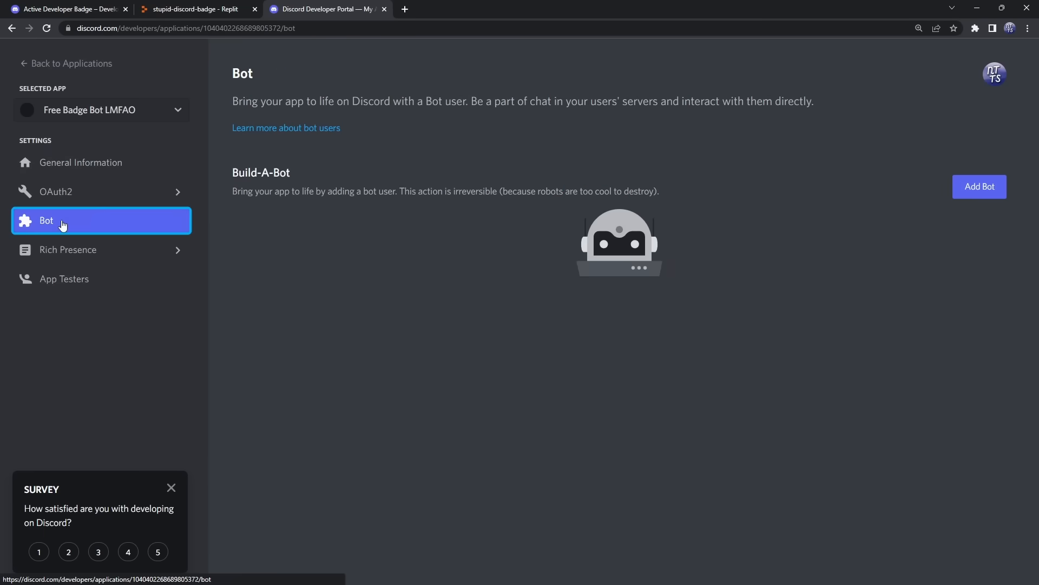
left_click(978, 186)
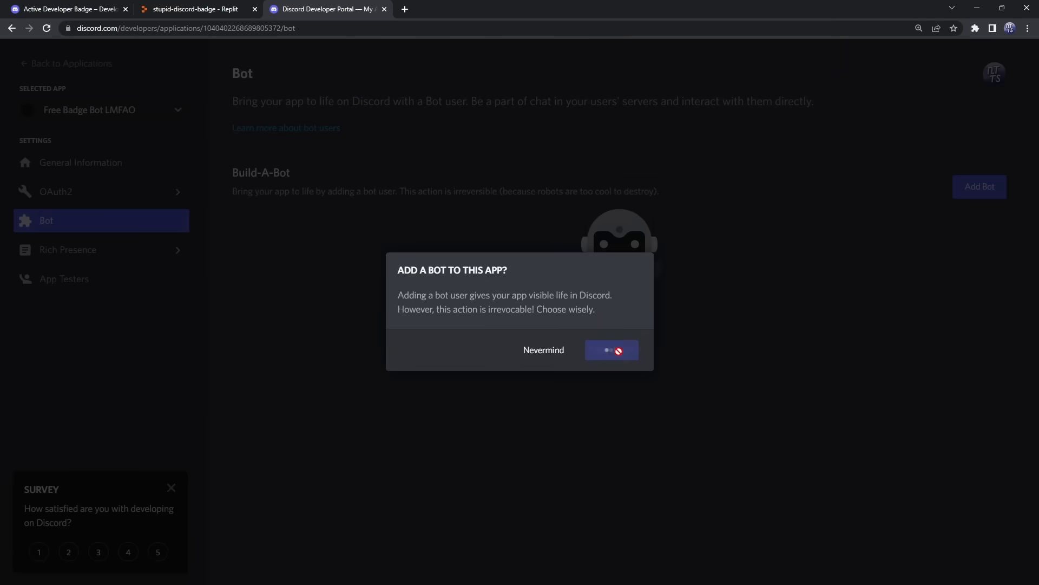
left_click(611, 350)
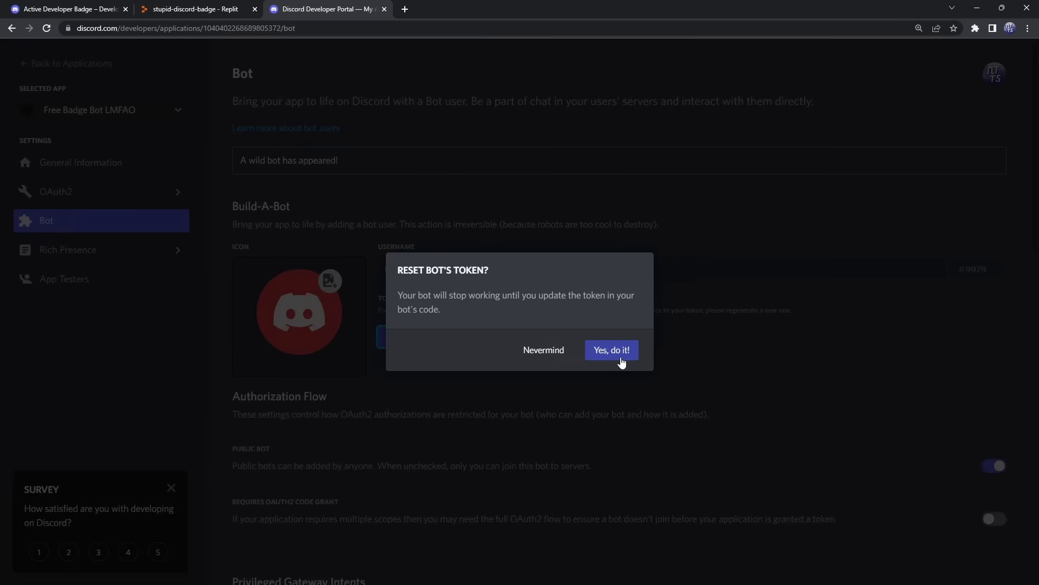
left_click(611, 350)
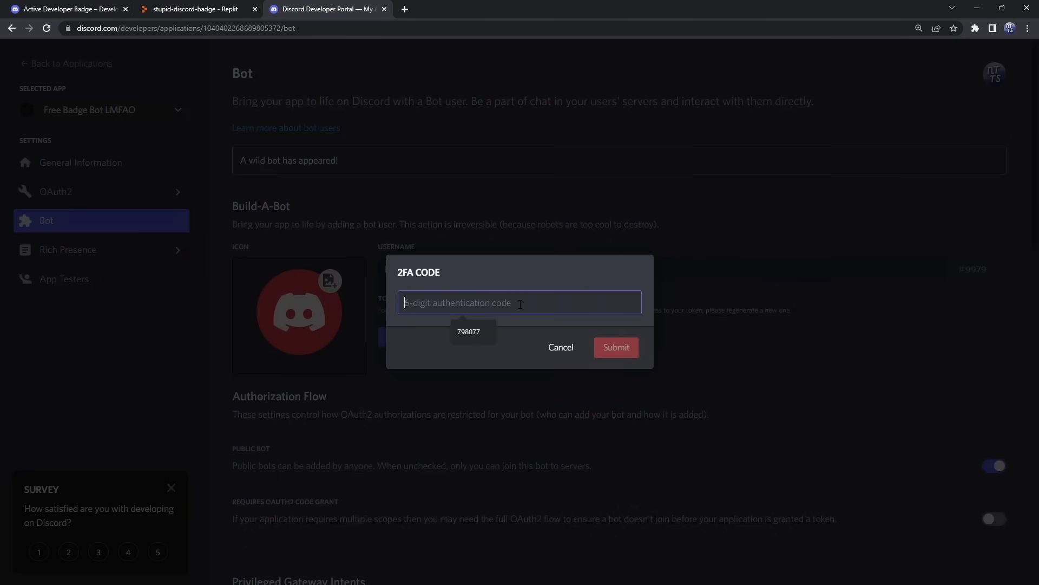
left_click(615, 347)
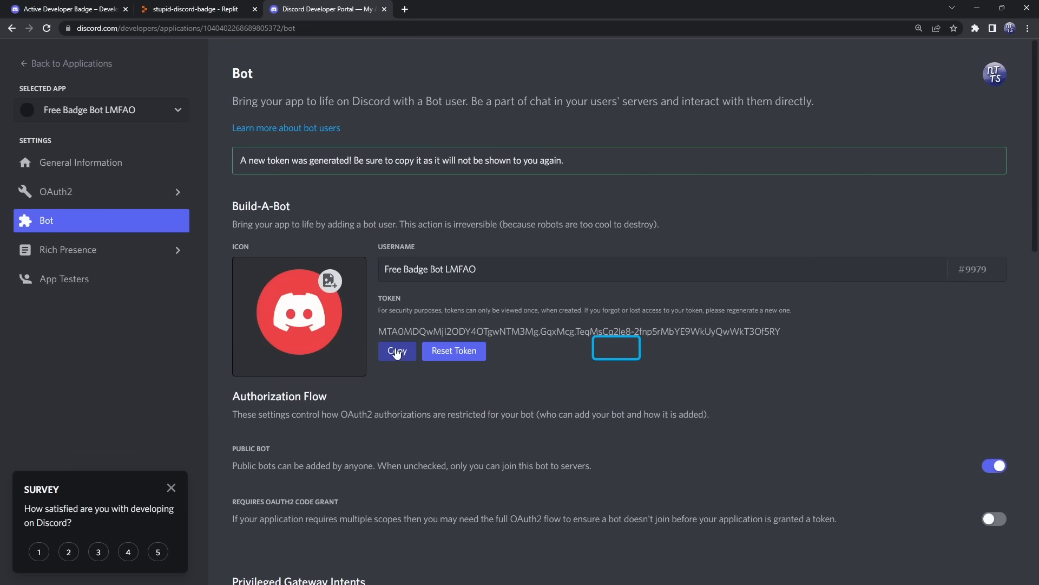
left_click(397, 351)
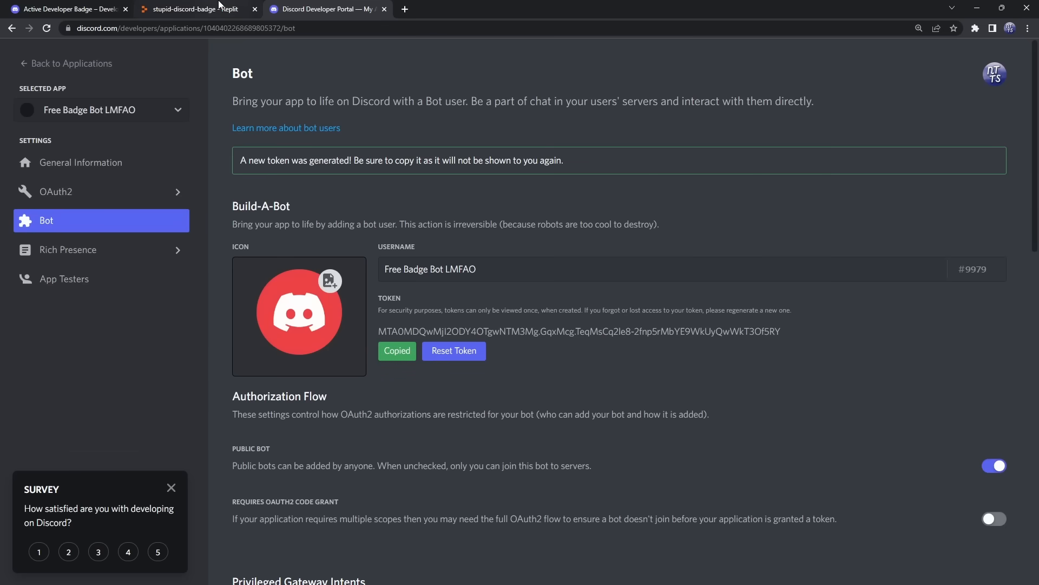
- Configure the repl's run command as npm run run with the copied bot token and save it
left_click(192, 8)
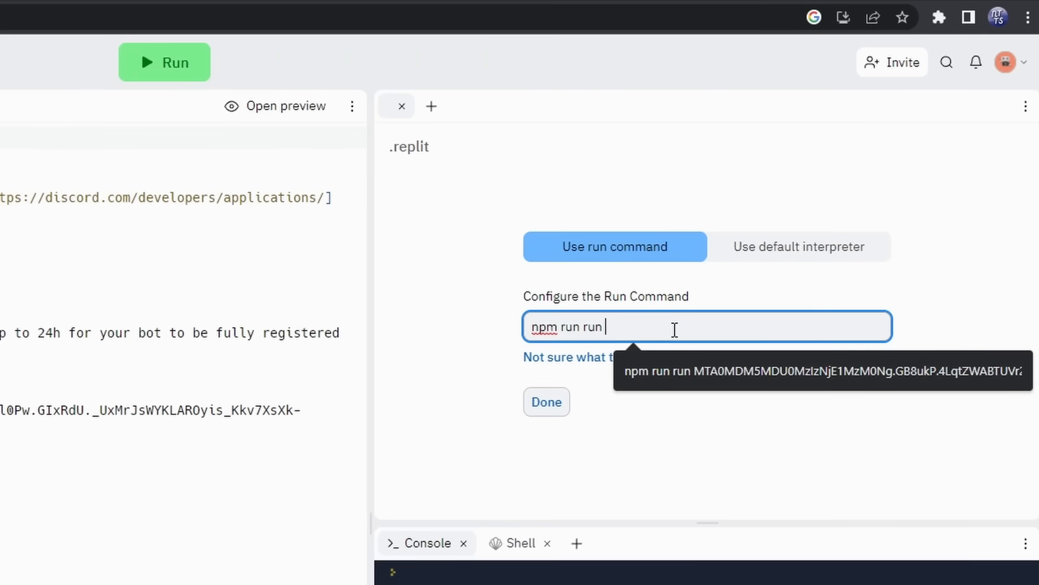
type("MTA0MDQwMjI2ODY4OTgwNTM3Mg.GqxMcg.Te")
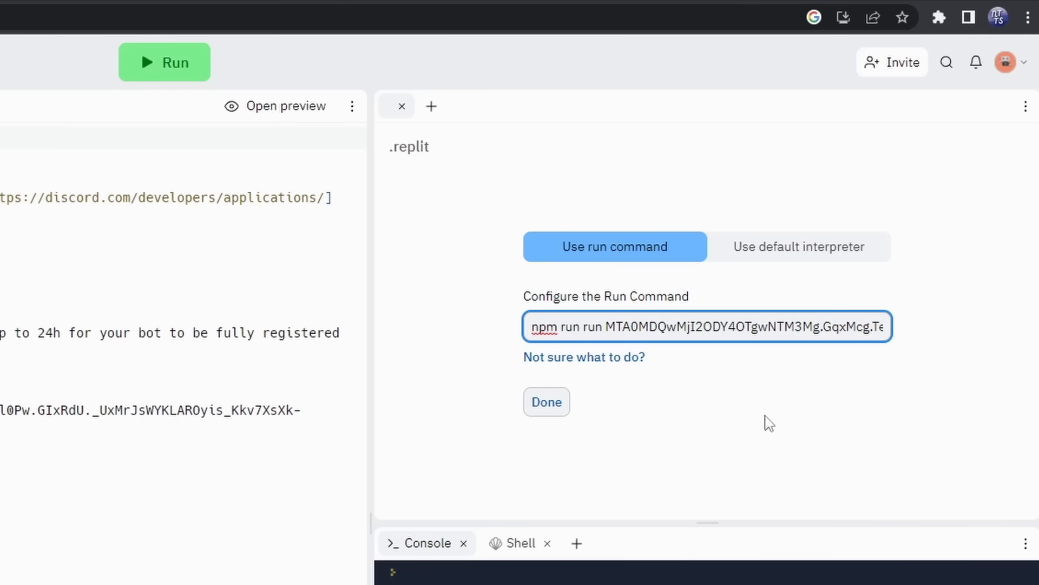
left_click(546, 402)
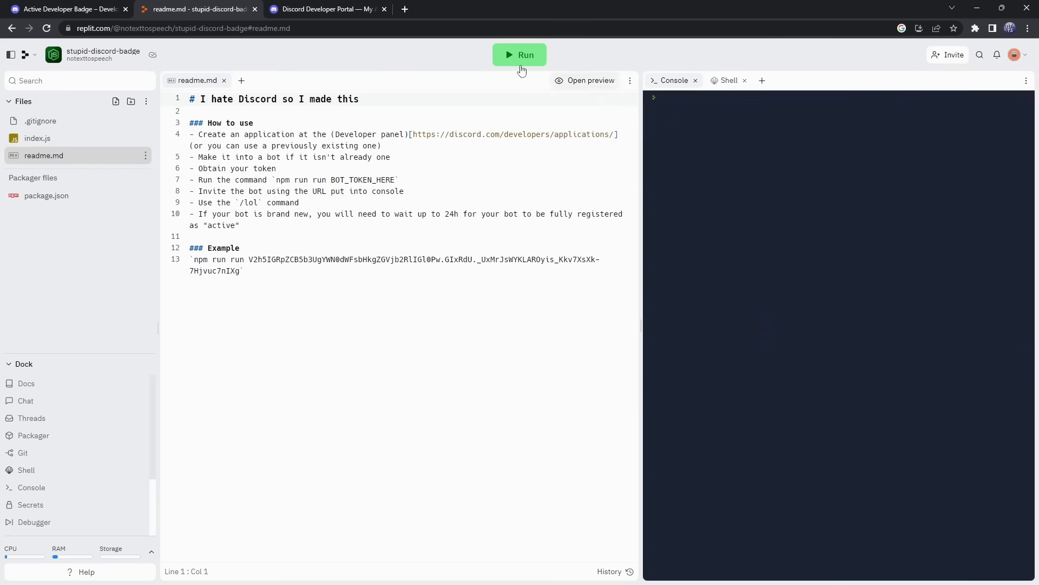
- Run the bot from Replit and authorize Free Badge Bot LMFAO into the THIS SERVER BROTHER server
left_click(519, 54)
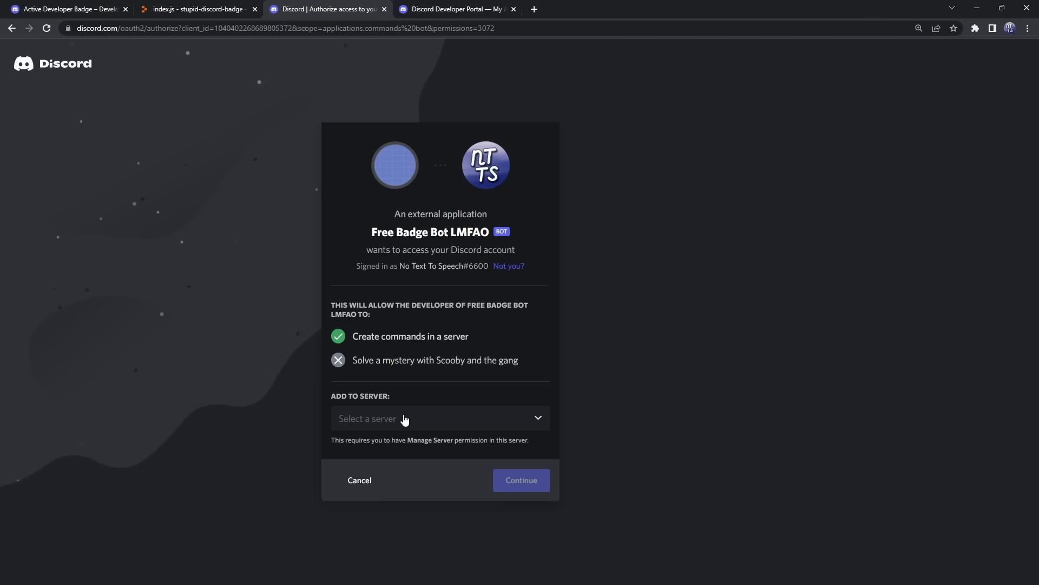
left_click(438, 418)
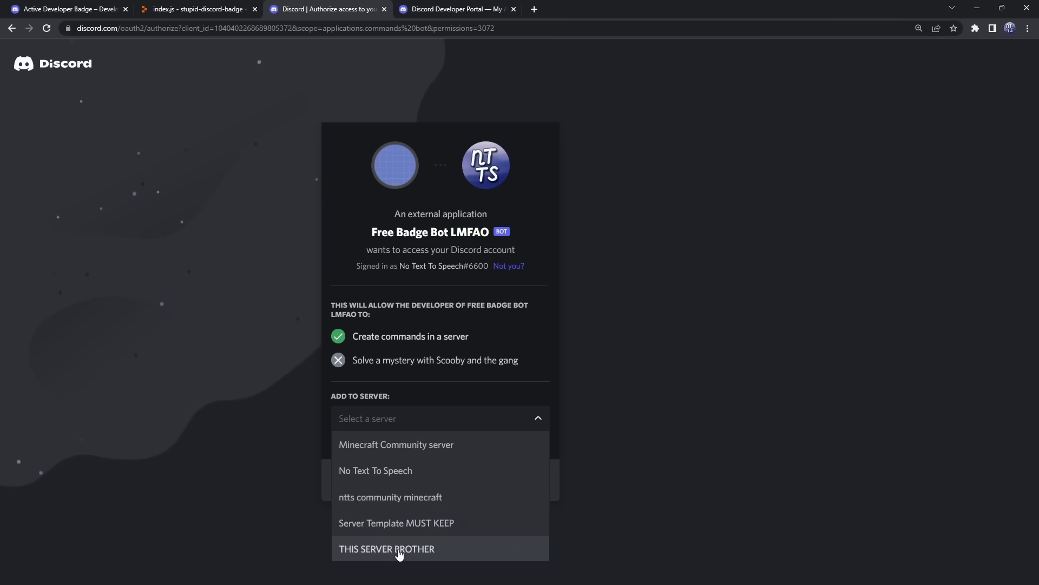
left_click(386, 548)
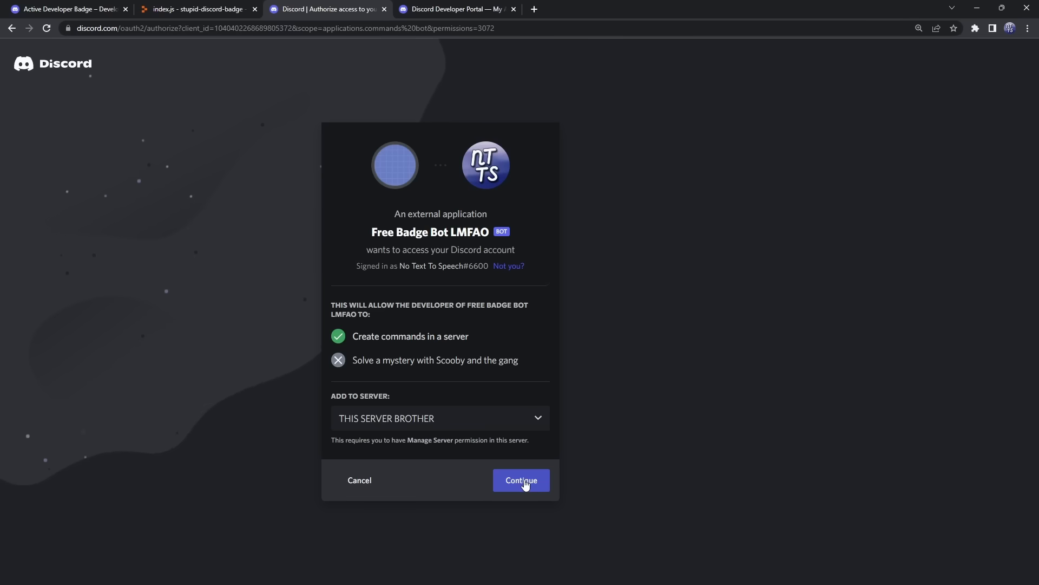
left_click(521, 480)
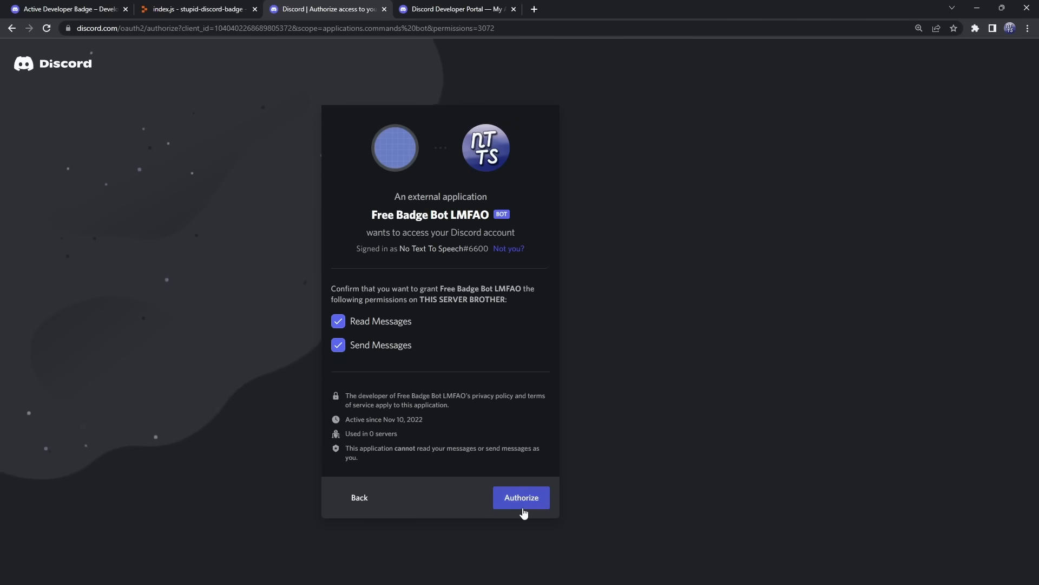
left_click(520, 497)
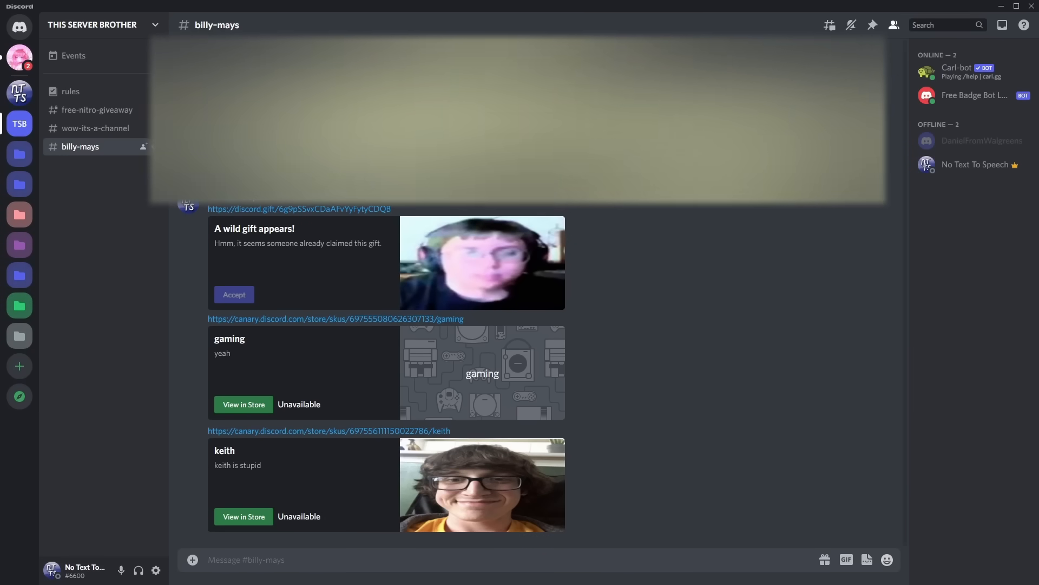
- In THIS SERVER BROTHER, send the /lol slash command in the #billy-mays channel
left_click(70, 55)
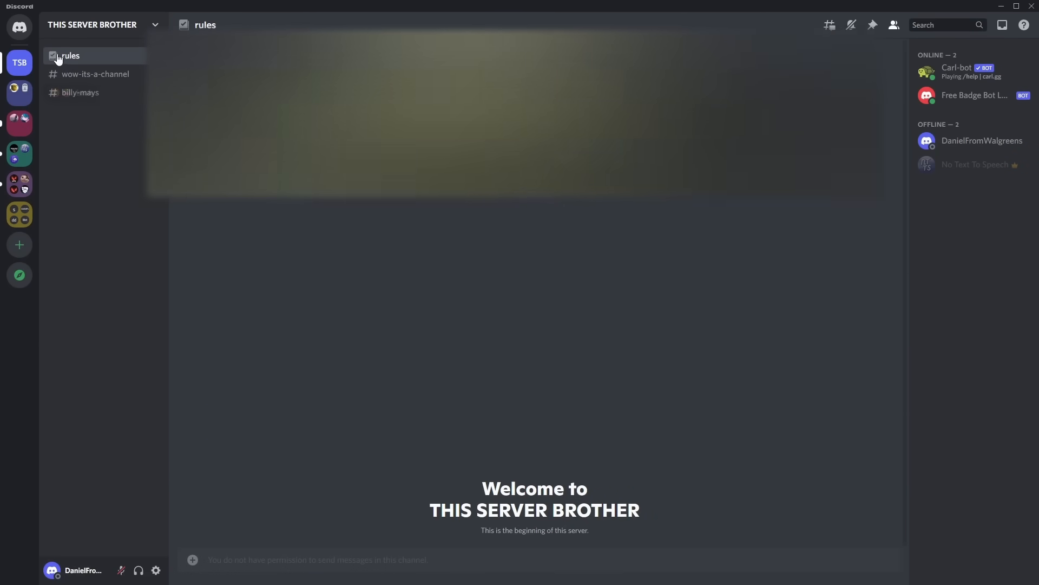
left_click(80, 92)
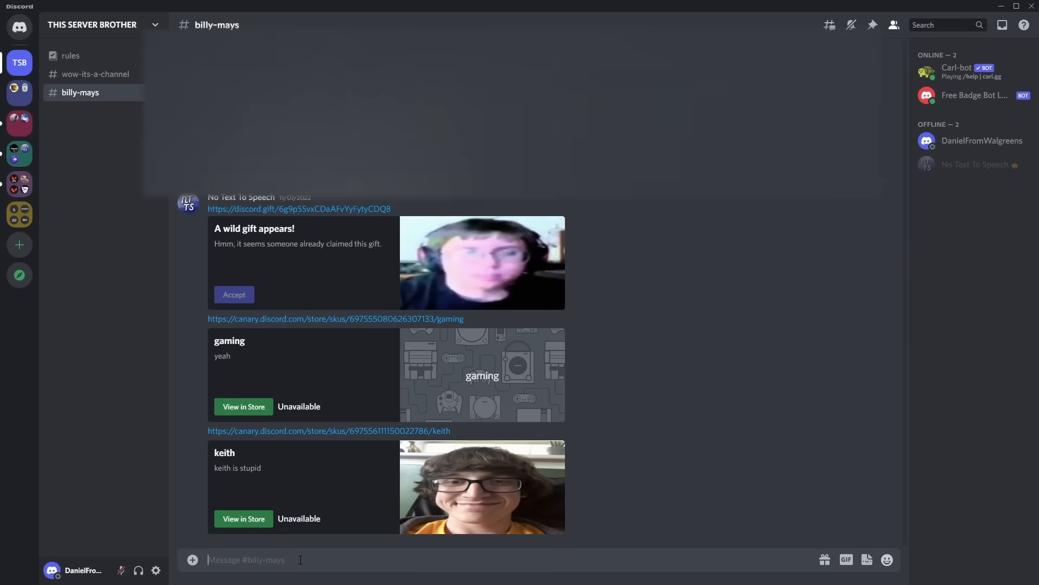
type("/lol")
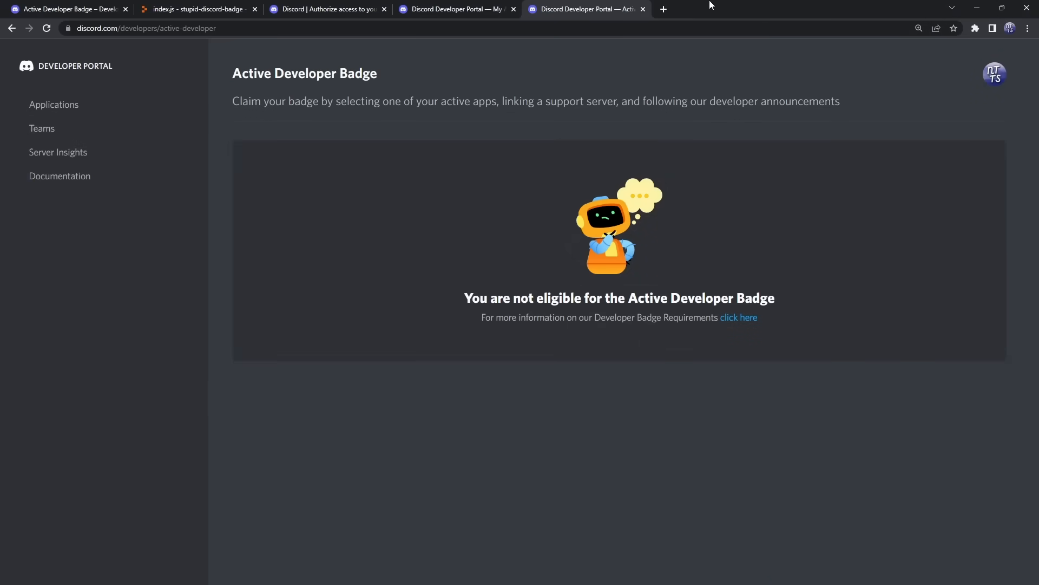
mouse_move(726, 5)
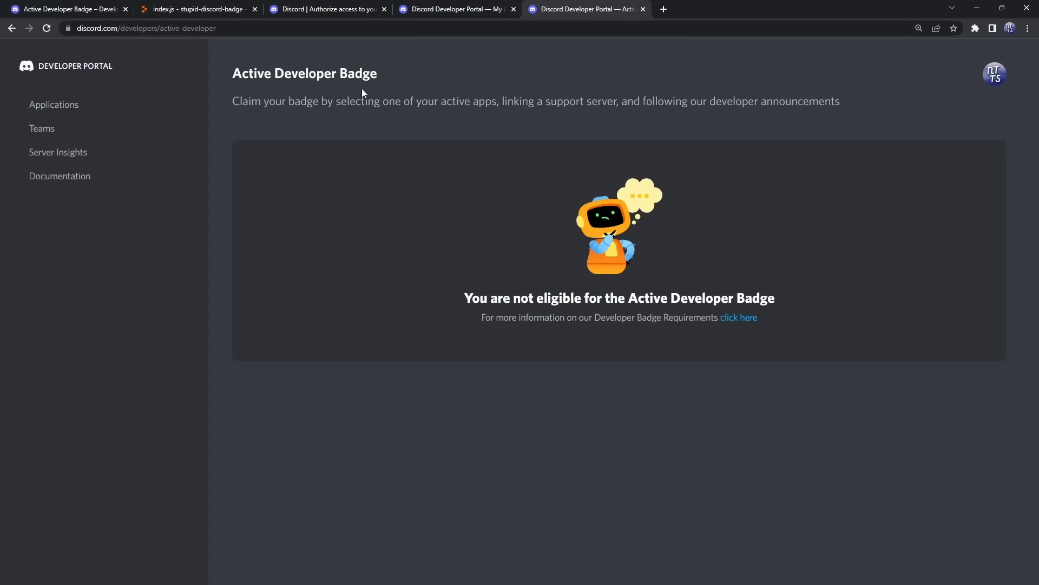
mouse_move(703, 4)
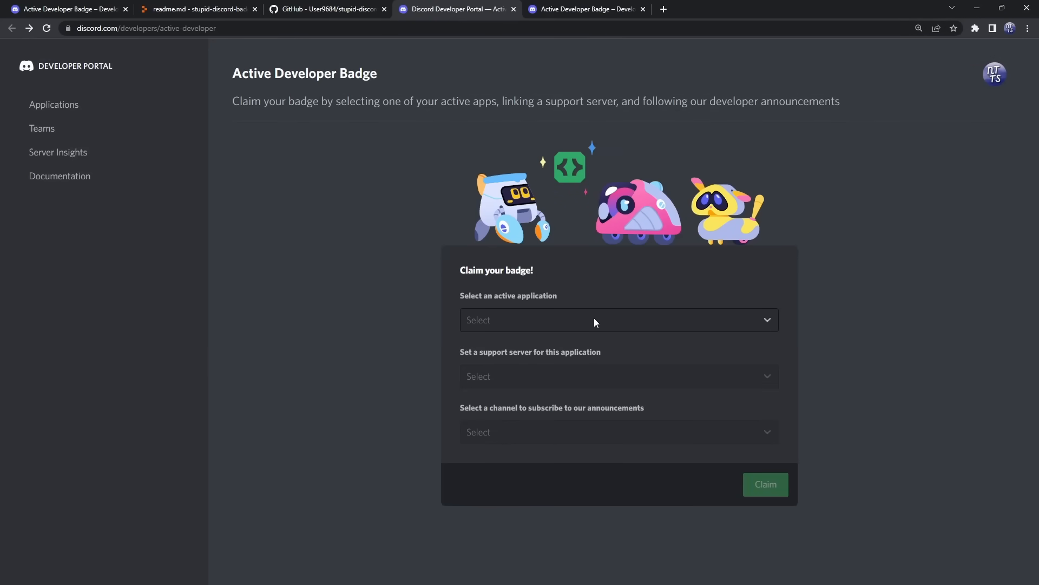
- Submit the badge claim with FishWiki Music, THIS SERVER BROTHER as support server and wow-its-a-channel for announcements
left_click(618, 319)
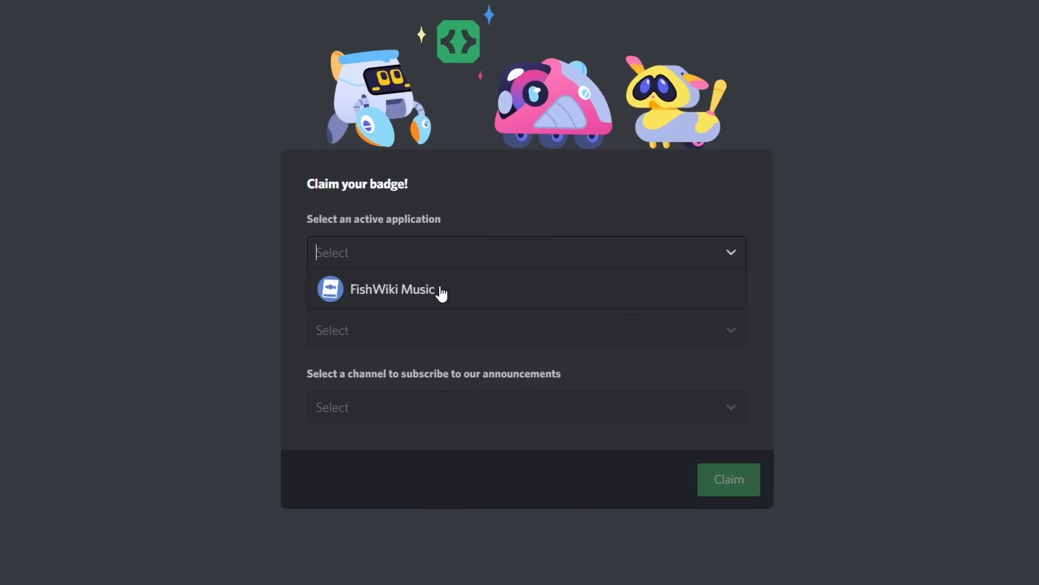
mouse_move(453, 293)
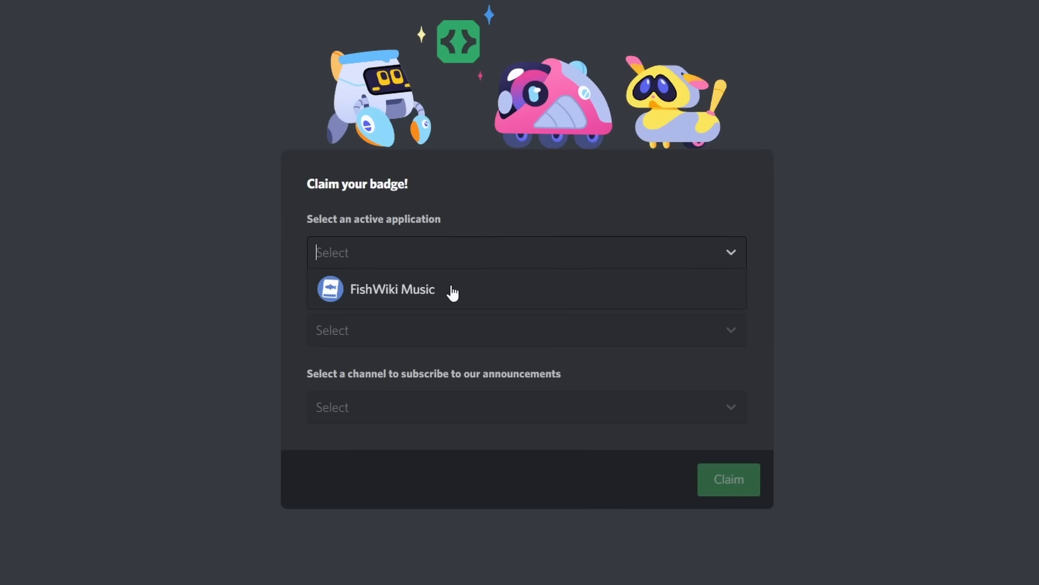
left_click(390, 289)
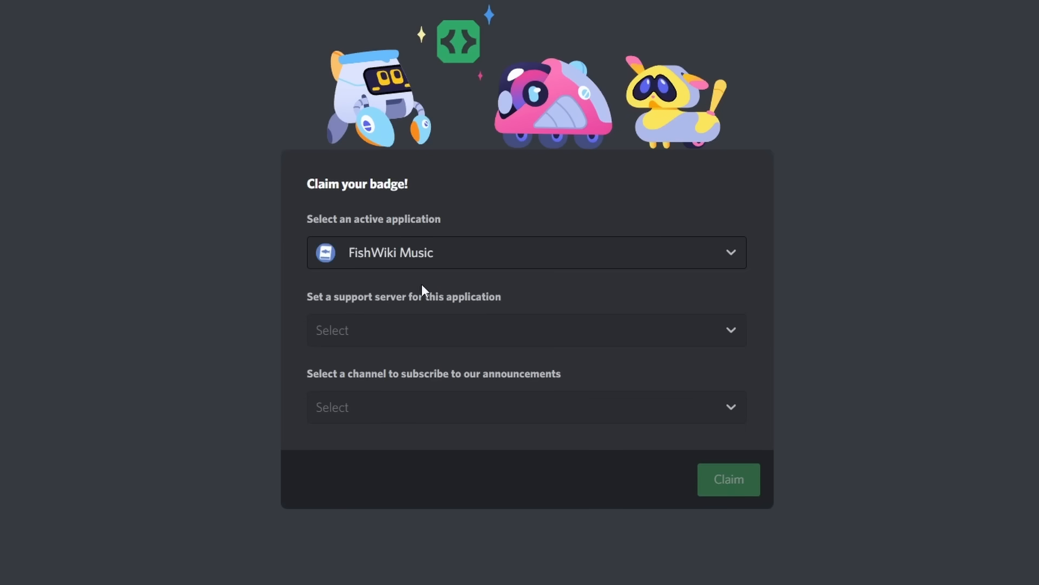
left_click(526, 329)
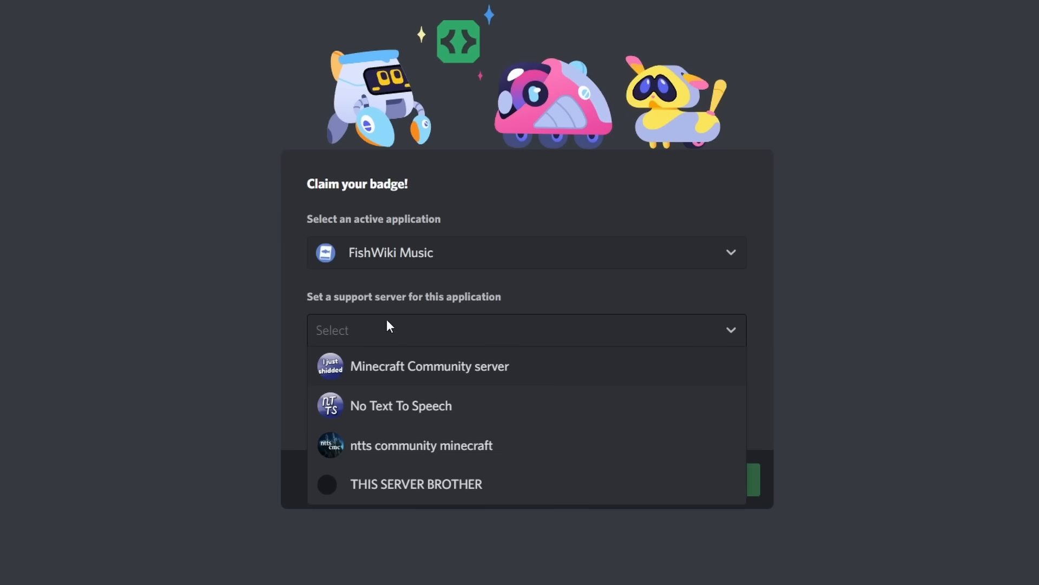
left_click(415, 483)
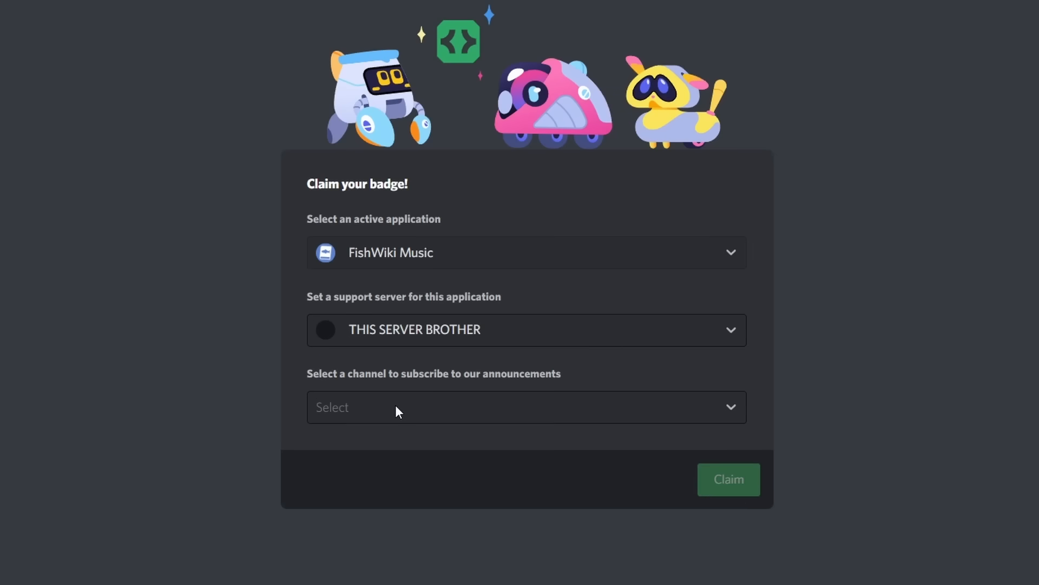
left_click(526, 406)
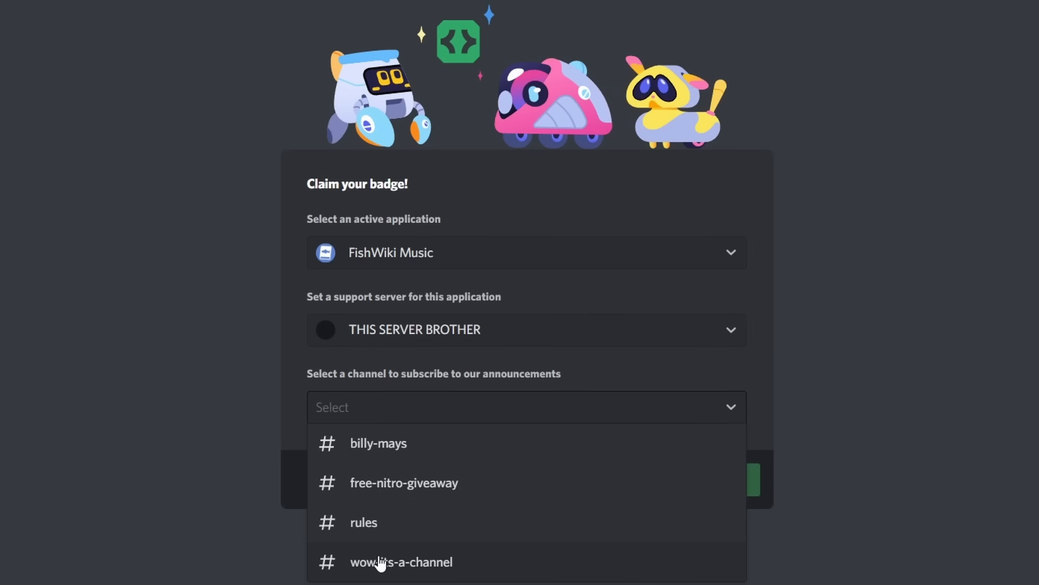
left_click(401, 562)
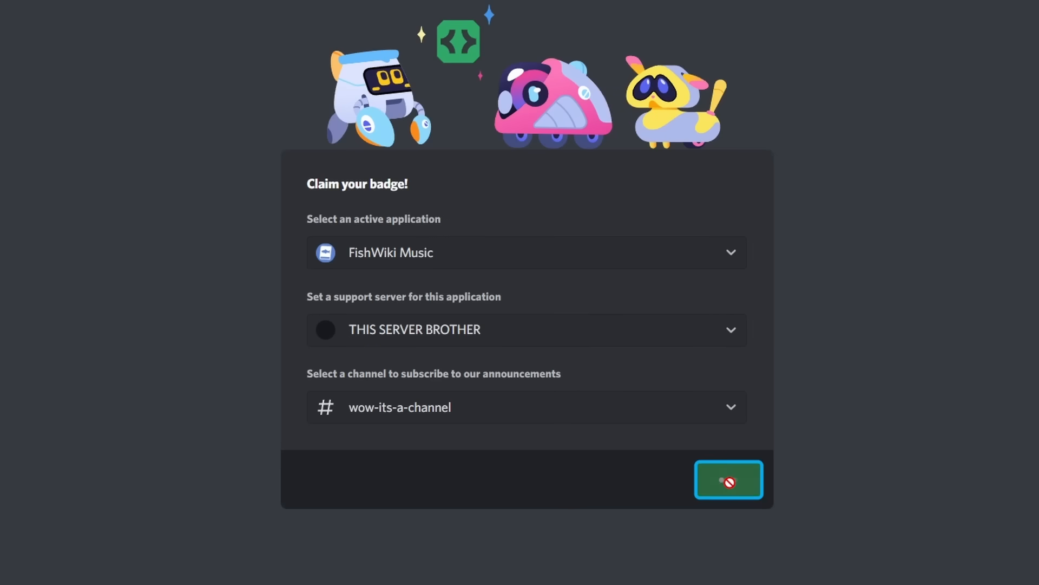
left_click(727, 480)
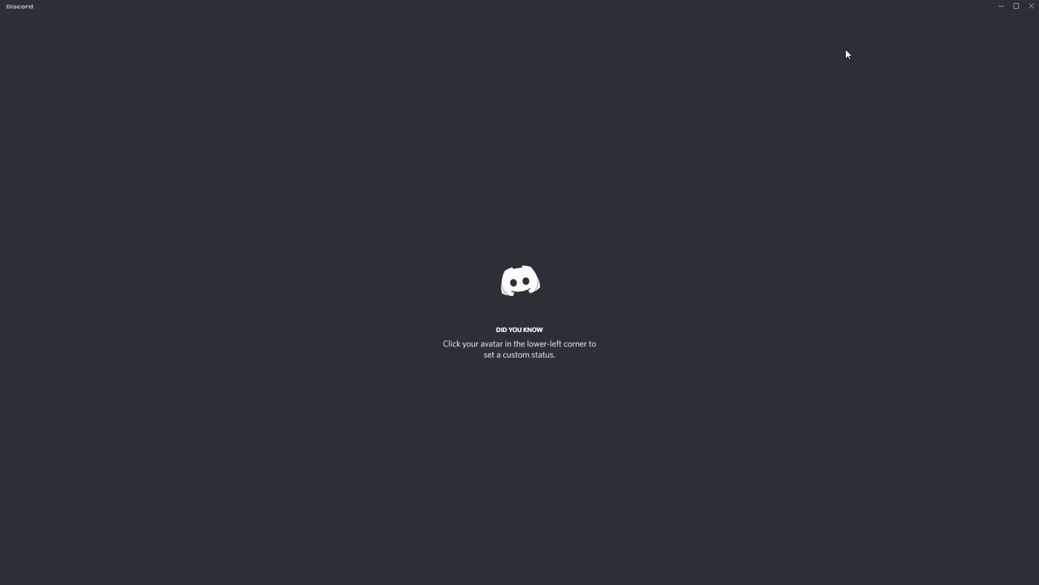
mouse_move(108, 150)
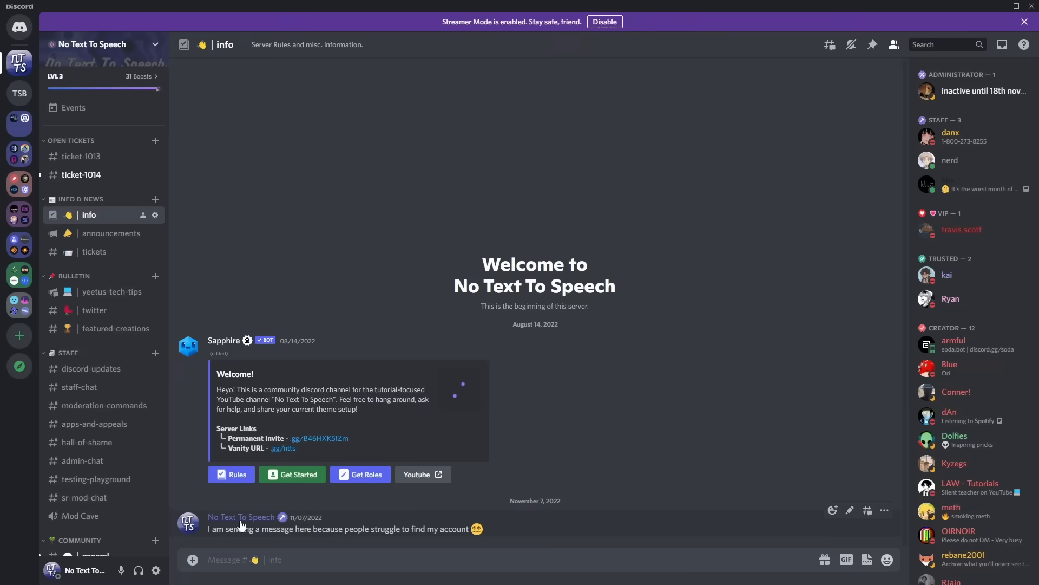
- Let the restarted Discord app load into the No Text To Speech server's info channel
left_click(240, 517)
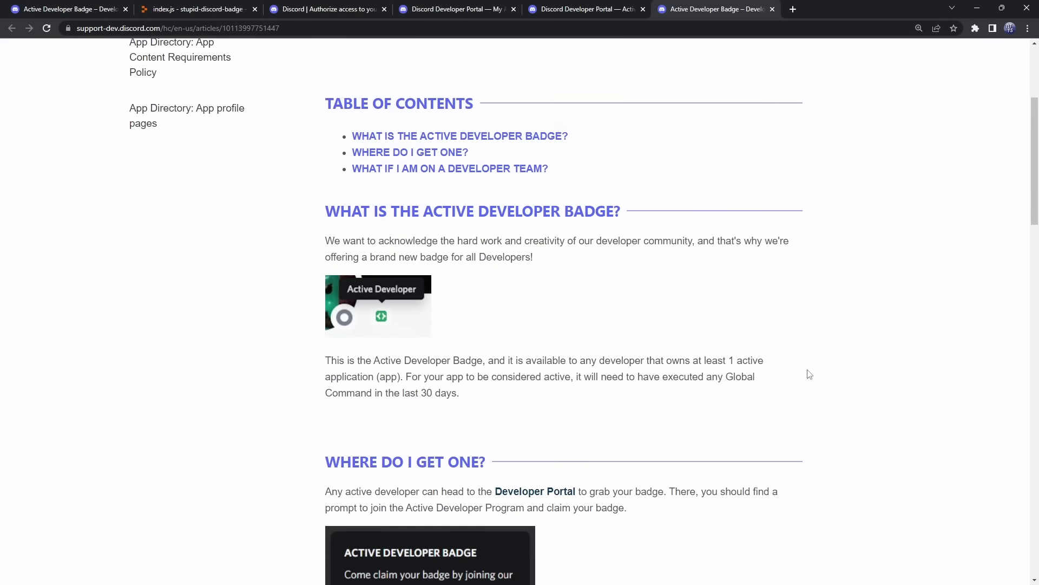
mouse_move(615, 348)
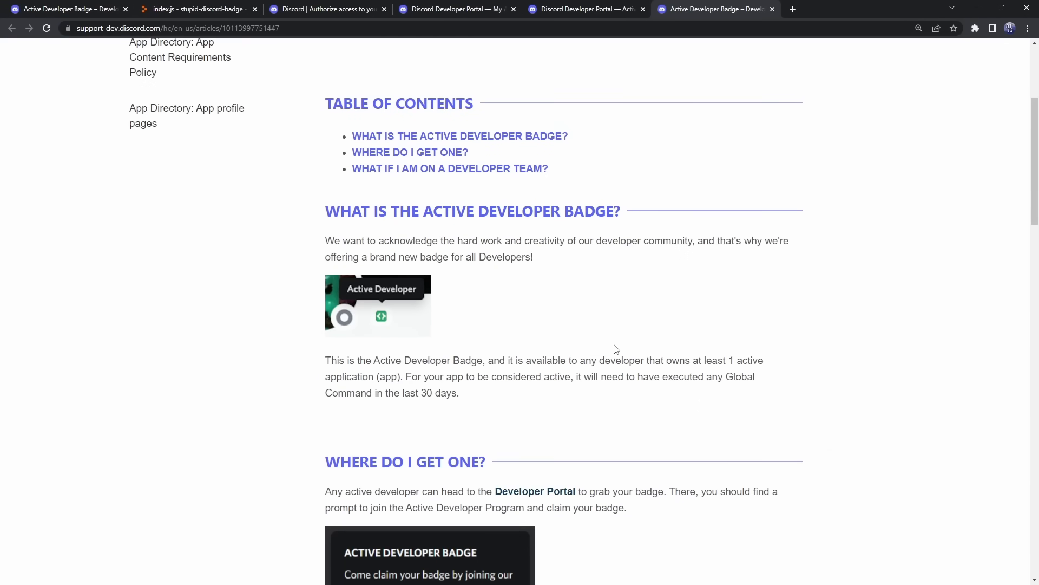
mouse_move(476, 391)
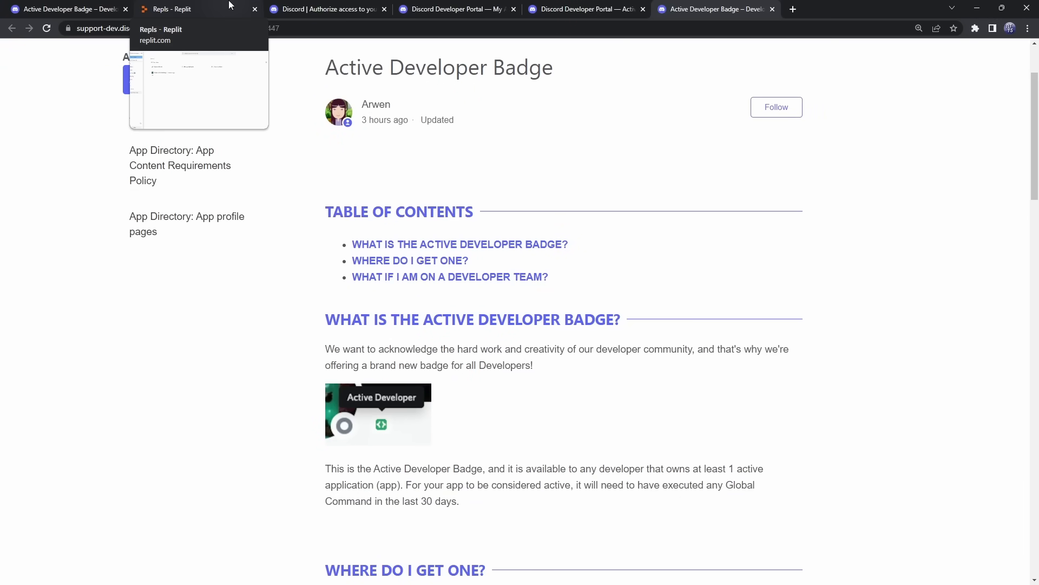
- Reopen the stupid-discord-badge repl from My Repls and run it so the console prints the invite URL
left_click(176, 9)
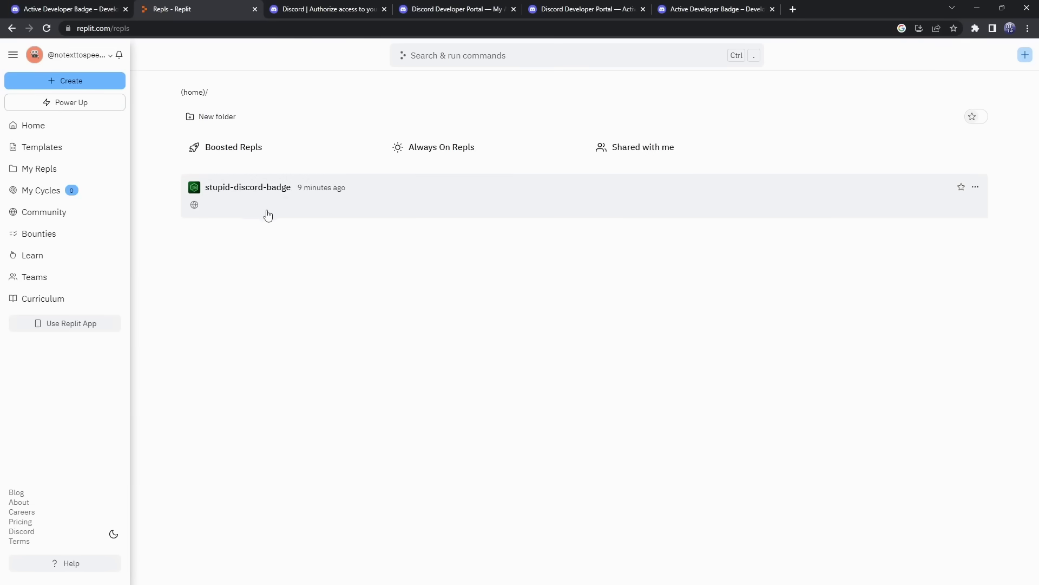
left_click(247, 187)
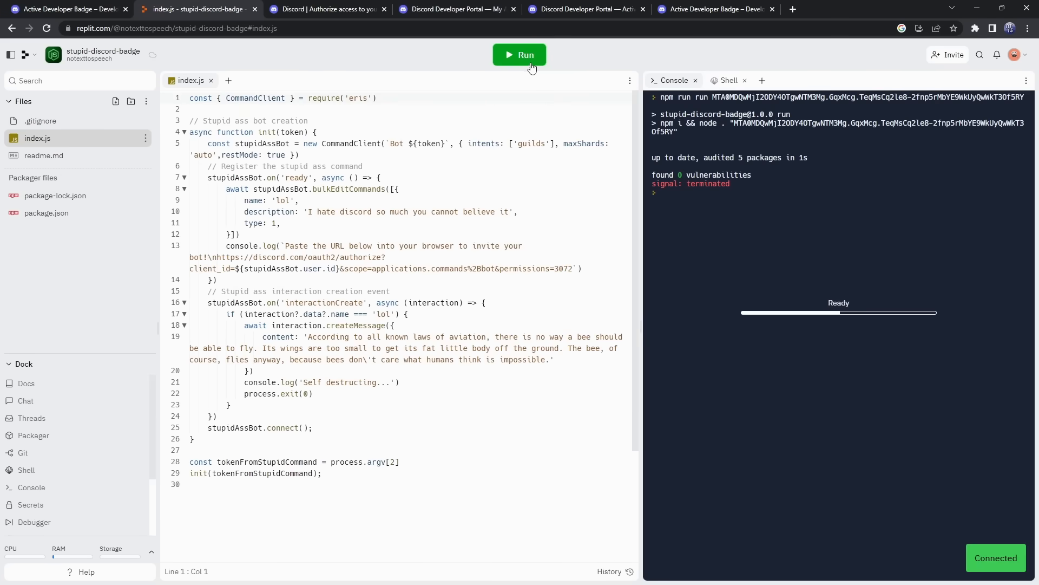
left_click(520, 55)
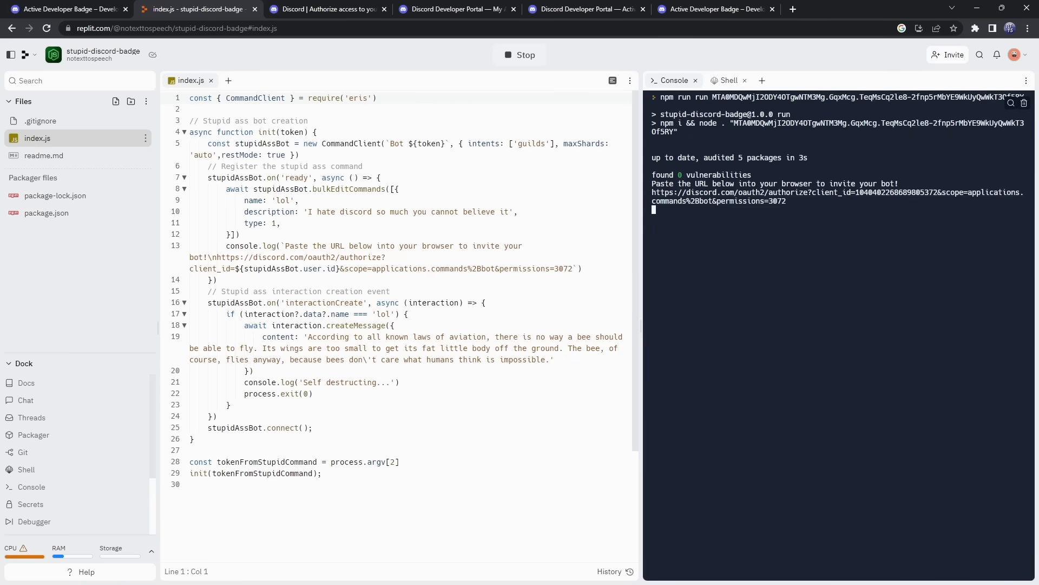